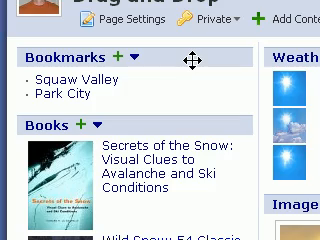
scroll("down", 3)
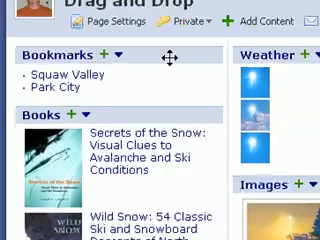